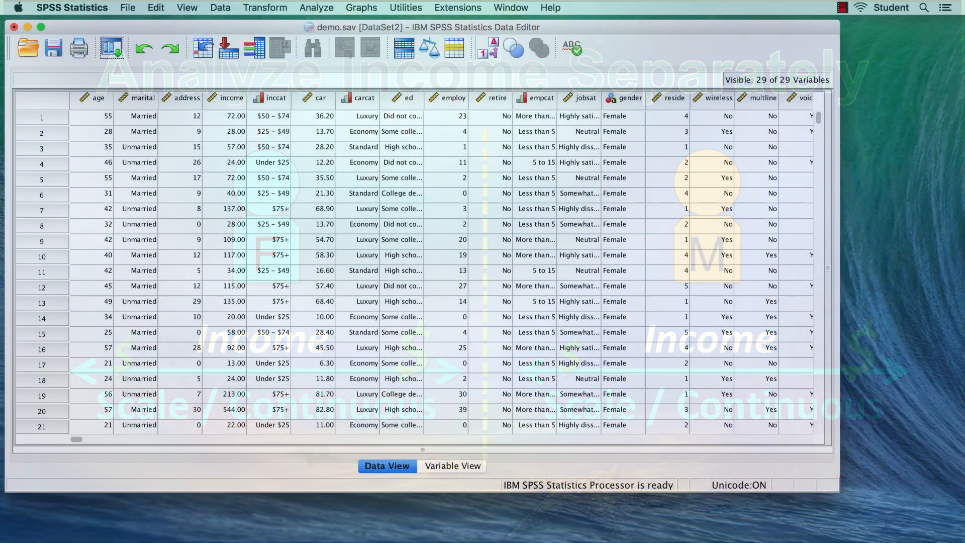
- Reach the Split File dialog with the variable list showing names instead of labels
click(219, 7)
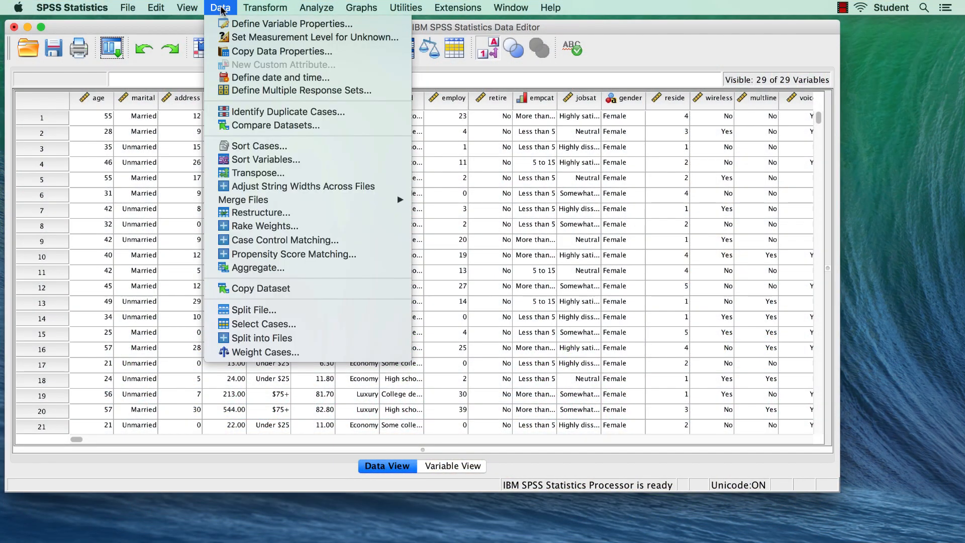
mouse_move(253, 310)
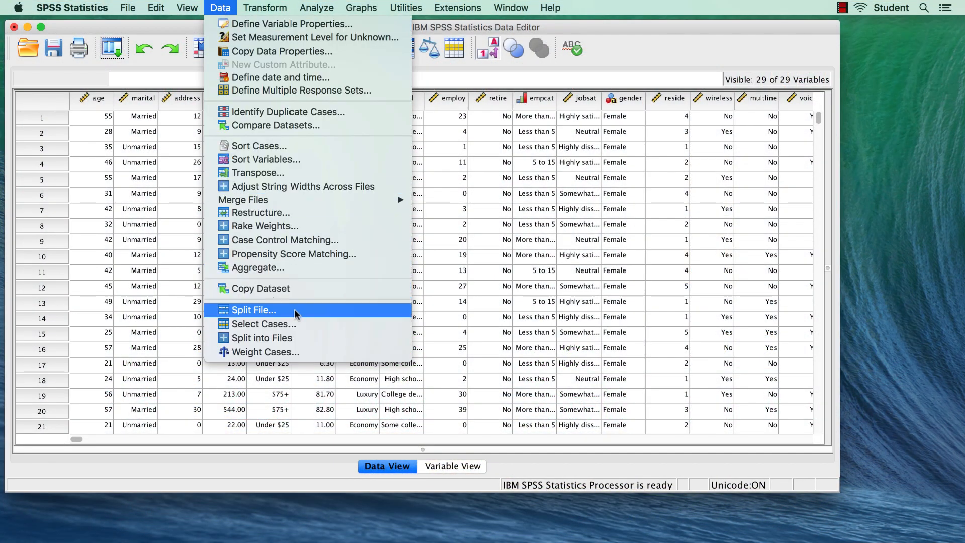
click(253, 309)
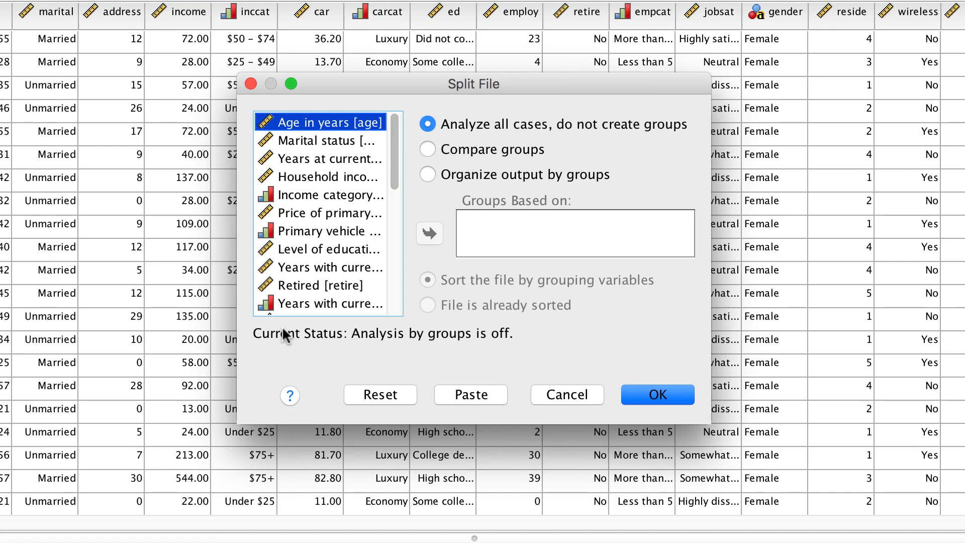
right_click(326, 213)
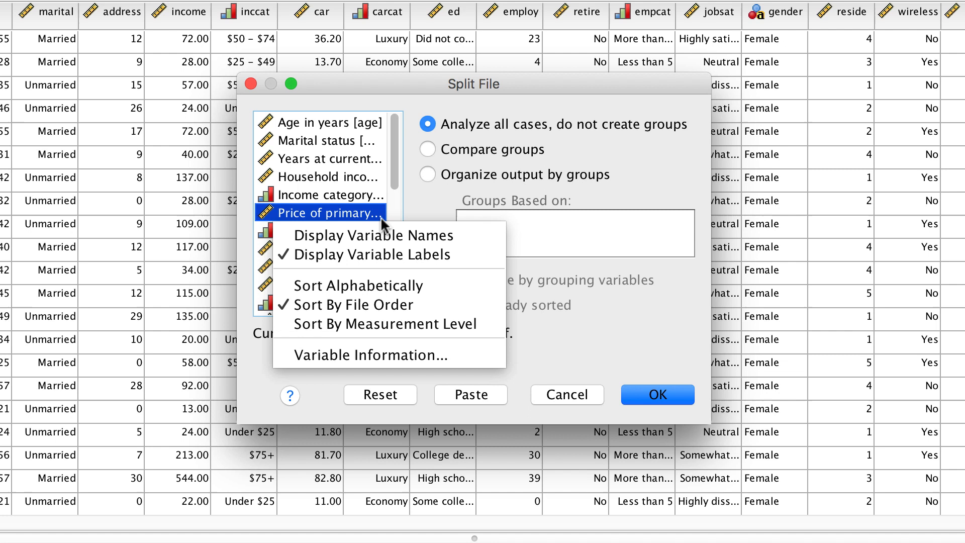
mouse_move(373, 235)
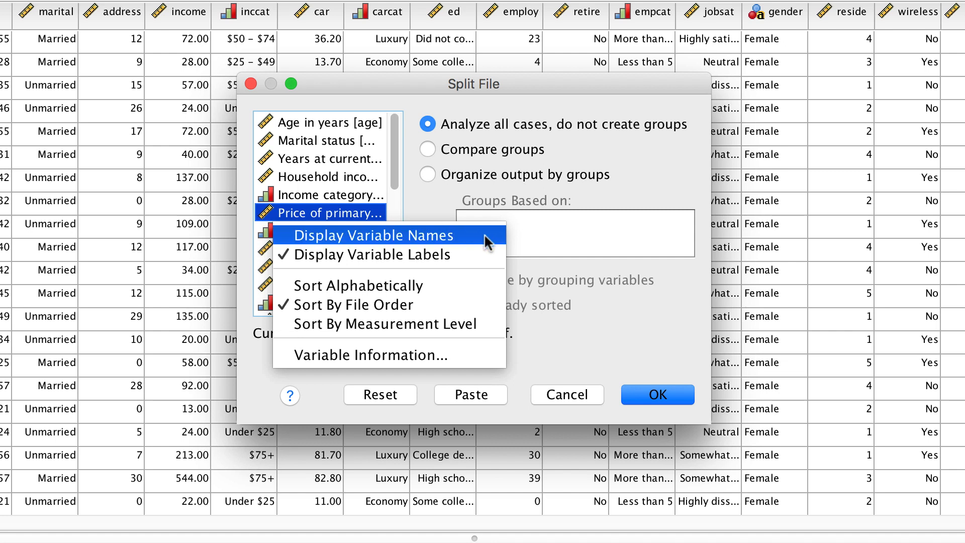
click(370, 235)
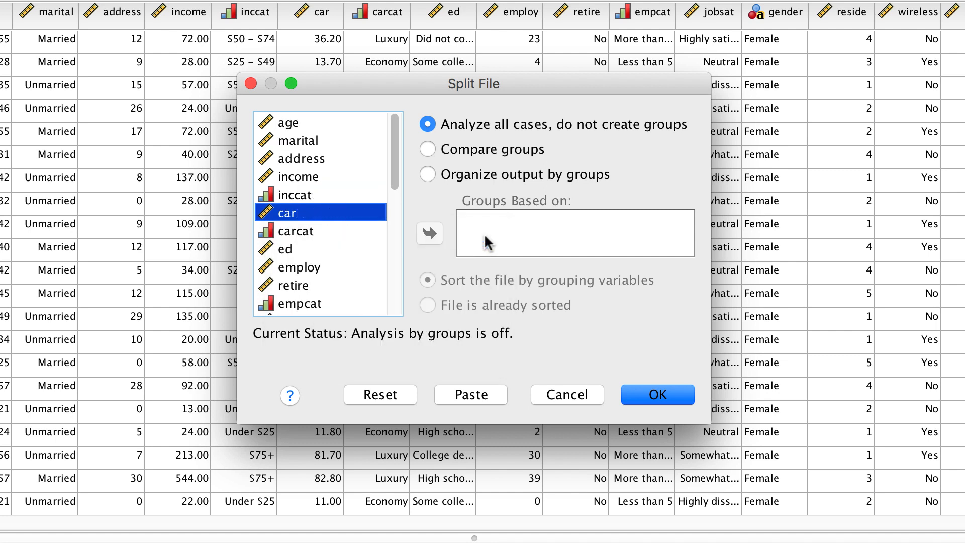
mouse_move(359, 294)
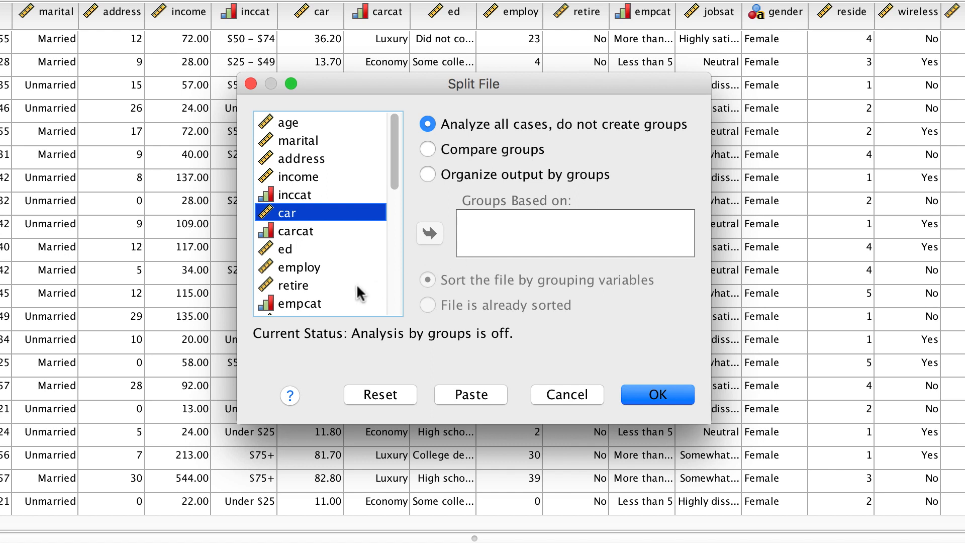
- Organize output by groups based on gender and apply the split
click(427, 174)
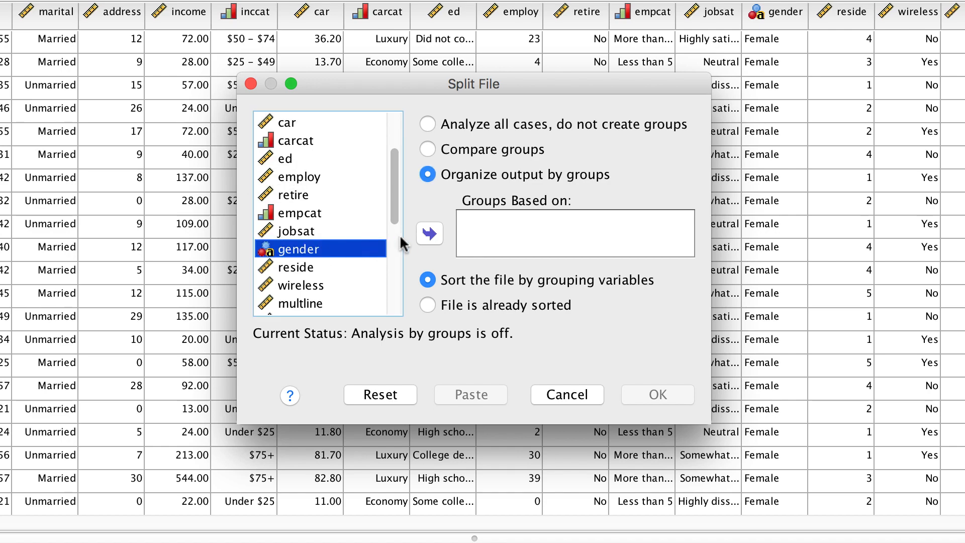
click(429, 233)
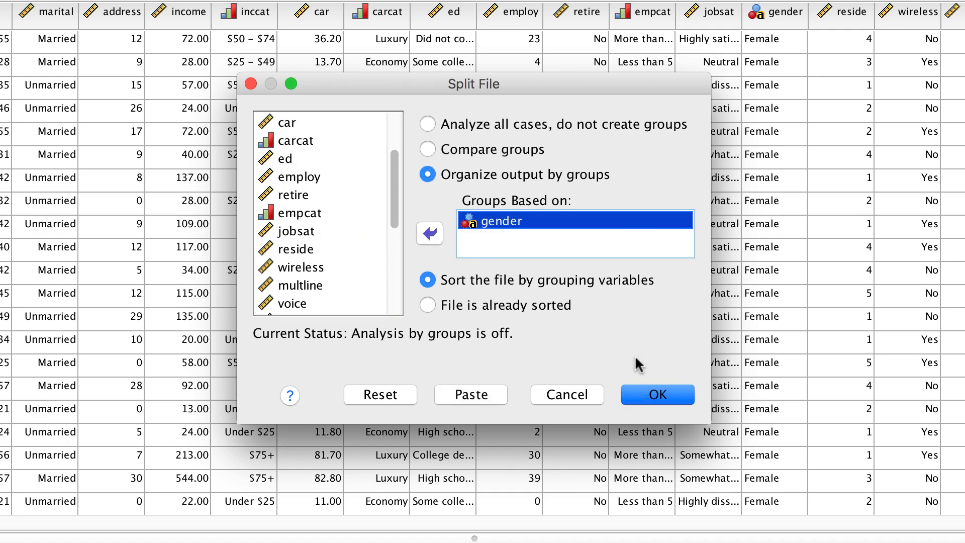
click(655, 395)
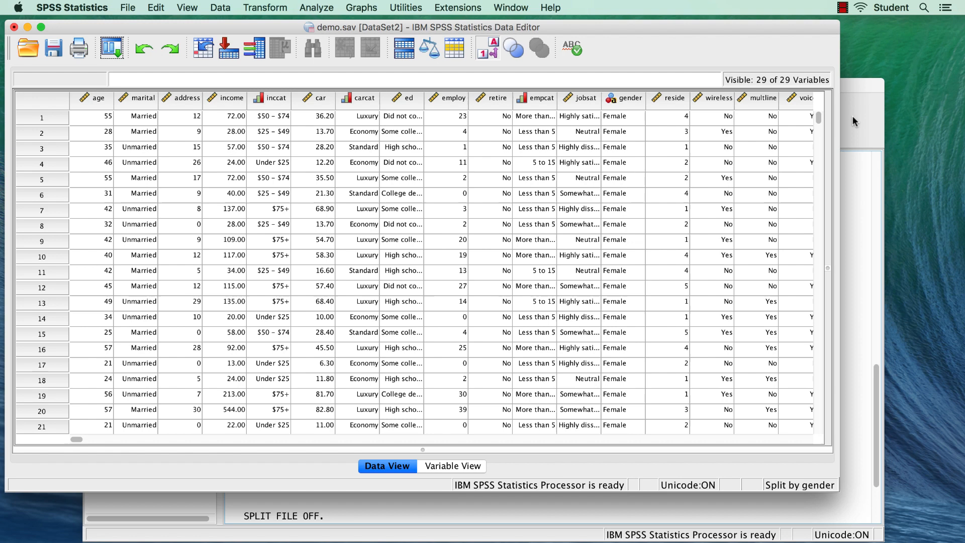
- Get descriptive statistics for the income column, reported separately per gender
right_click(232, 102)
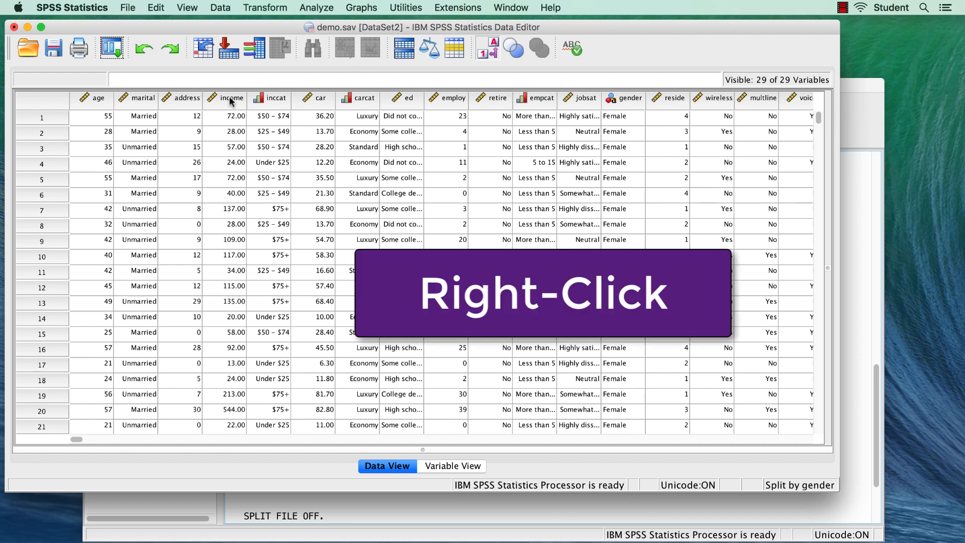
right_click(230, 98)
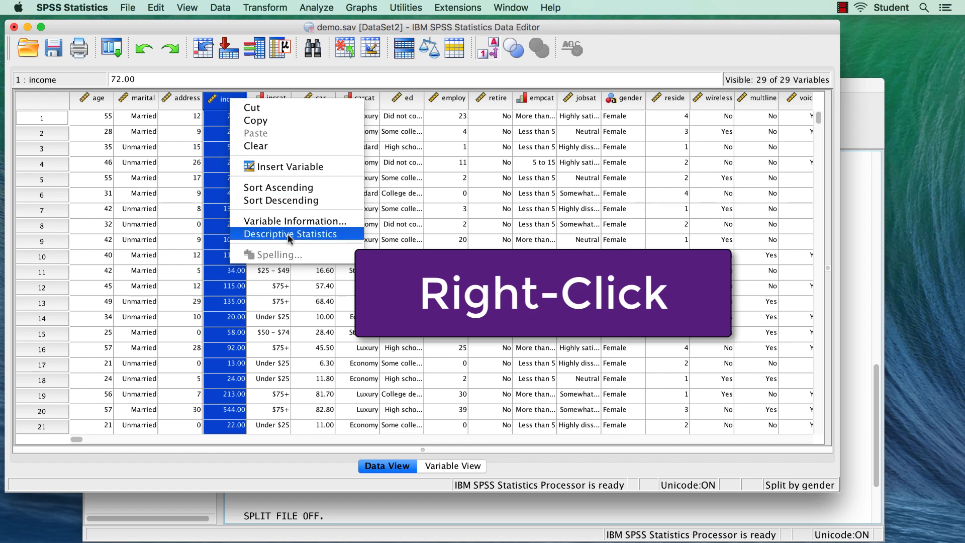
click(293, 234)
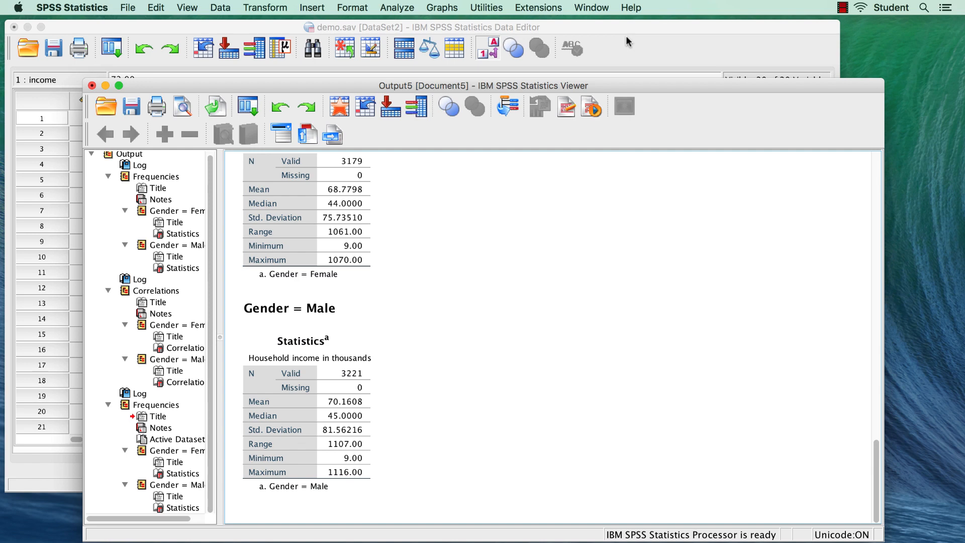
- Generate bar charts of income category counts for females and males and review them
click(441, 7)
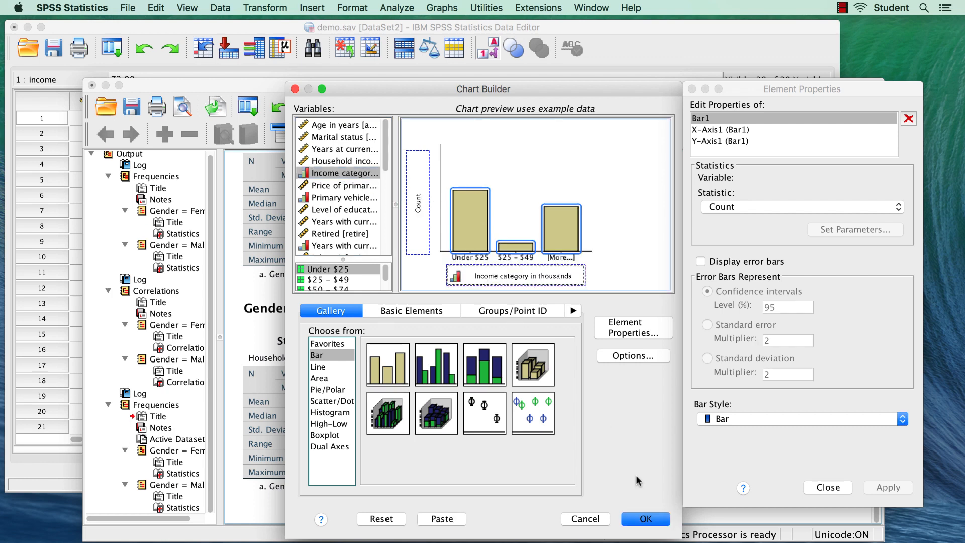
click(644, 519)
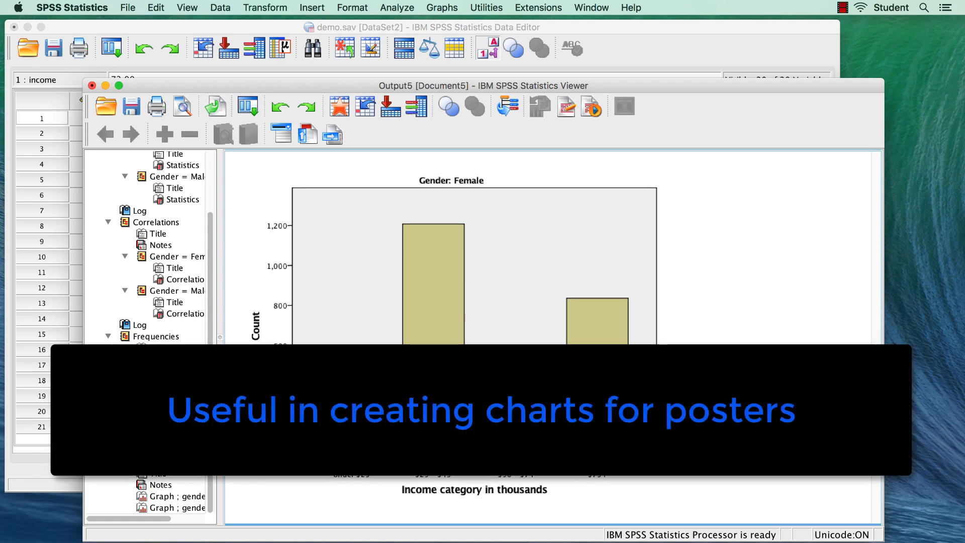
scroll(down, 3)
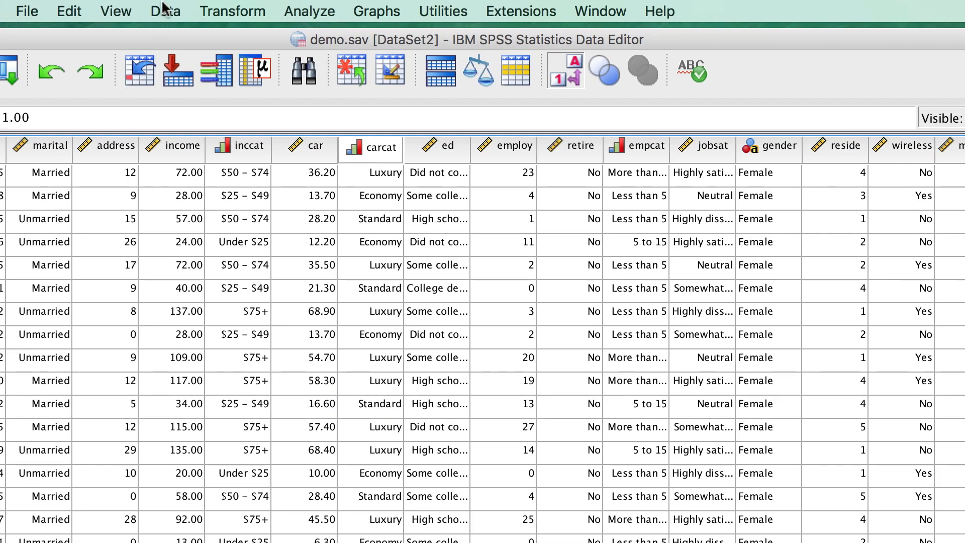
- Turn off the split so all cases are analyzed together without groups
click(165, 11)
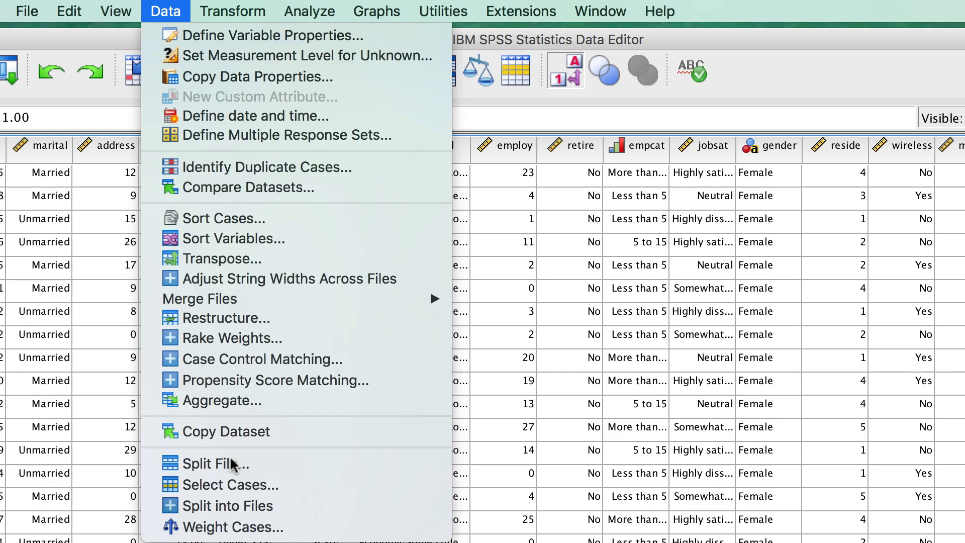
click(216, 463)
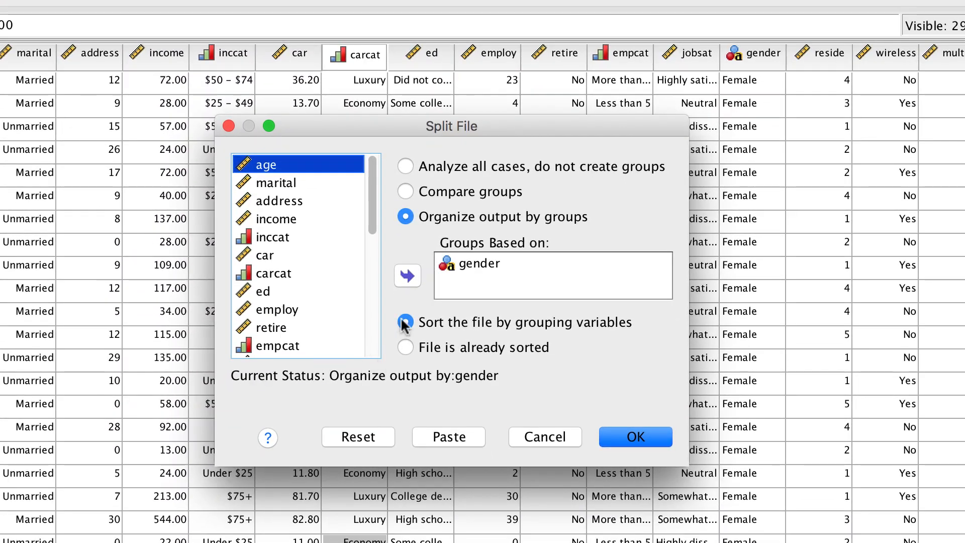
click(405, 166)
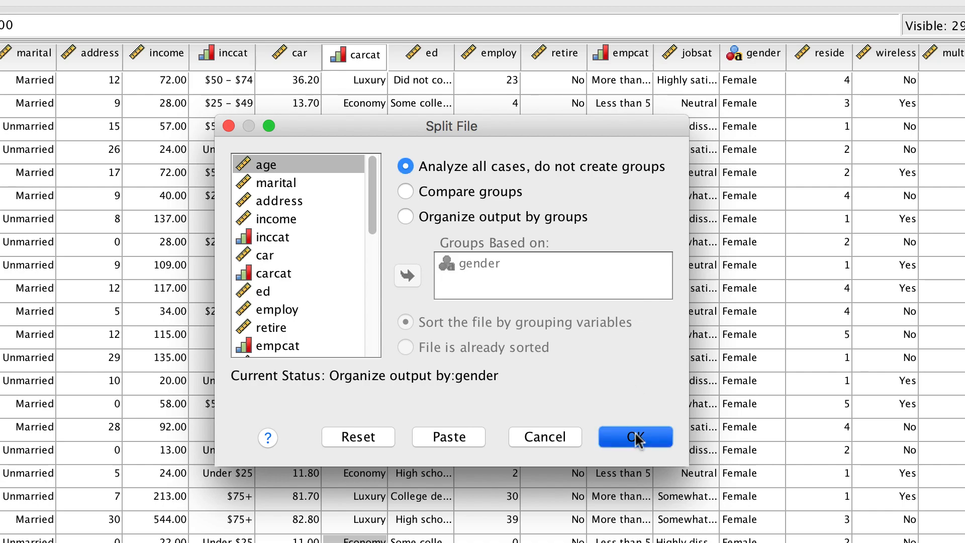
click(634, 436)
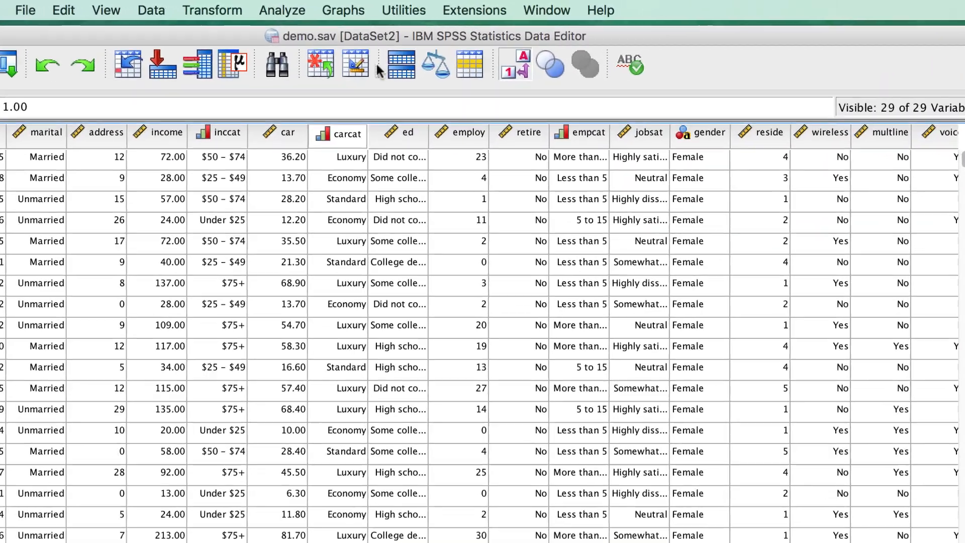
- Run Explore with income in the Dependent List and gender in the Factor List
click(282, 10)
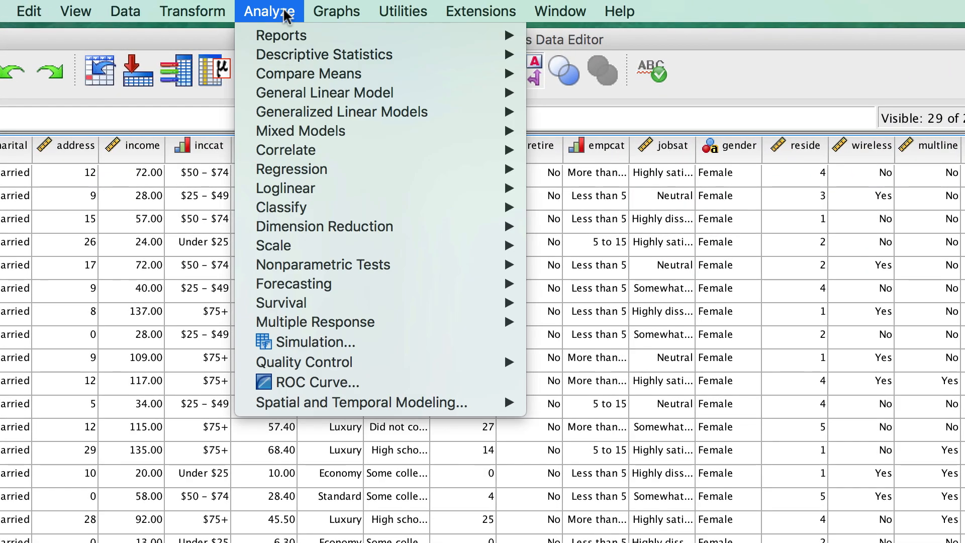
mouse_move(323, 55)
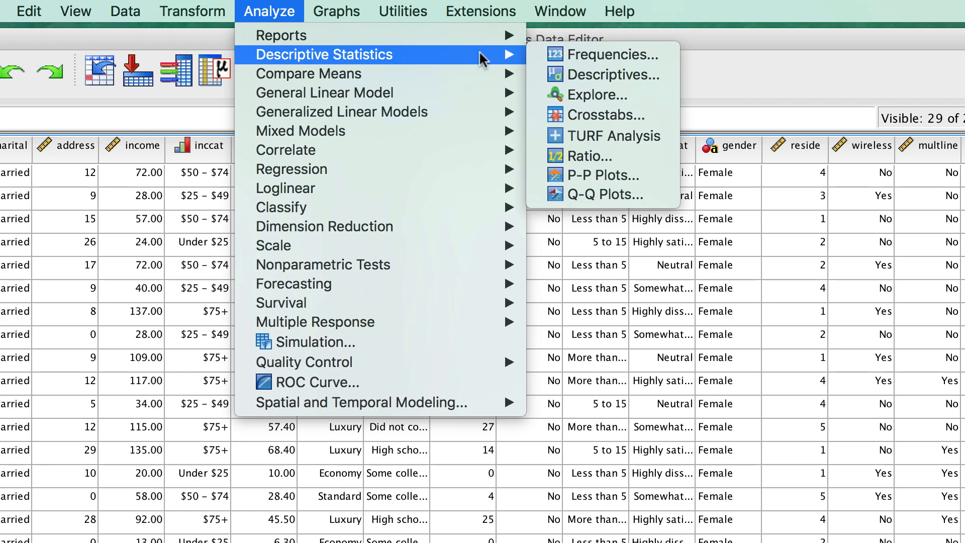
click(589, 96)
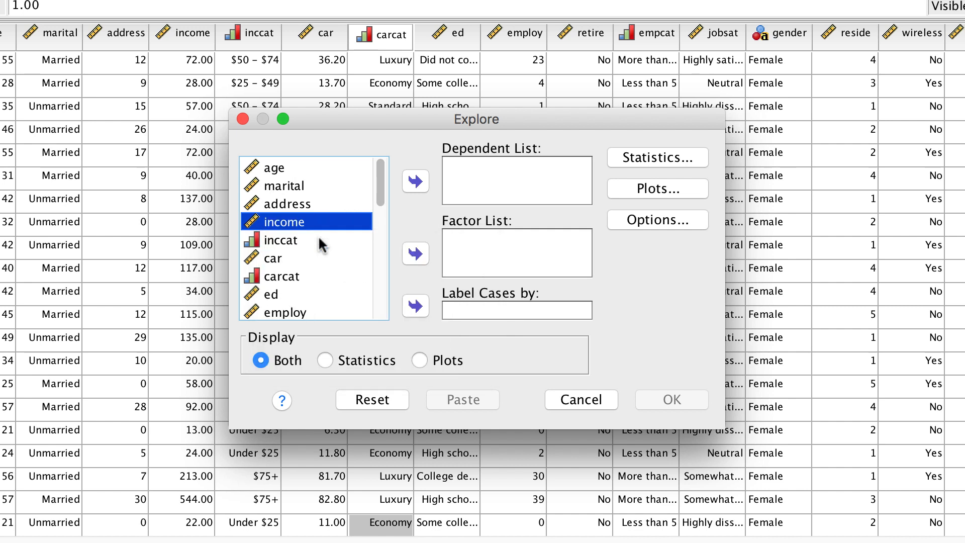
click(416, 180)
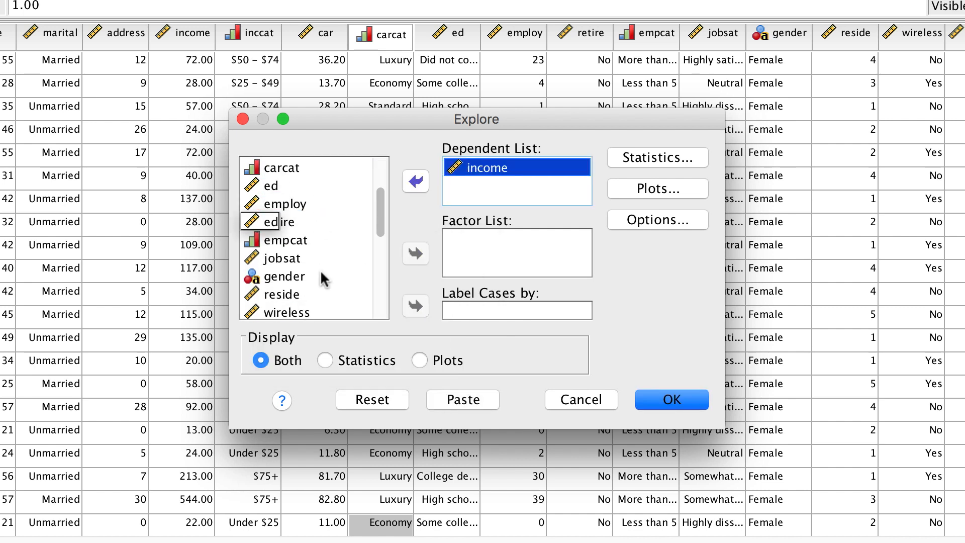
click(415, 253)
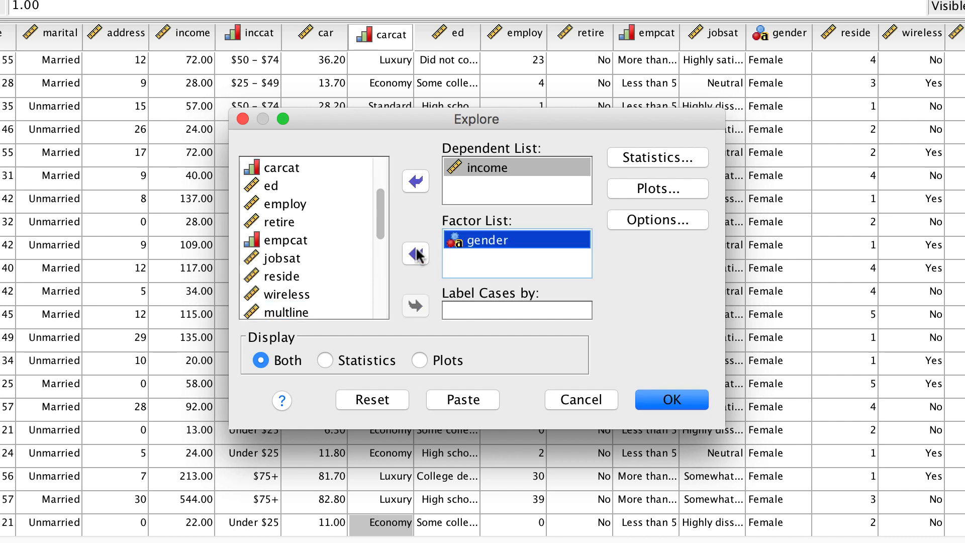
mouse_move(672, 299)
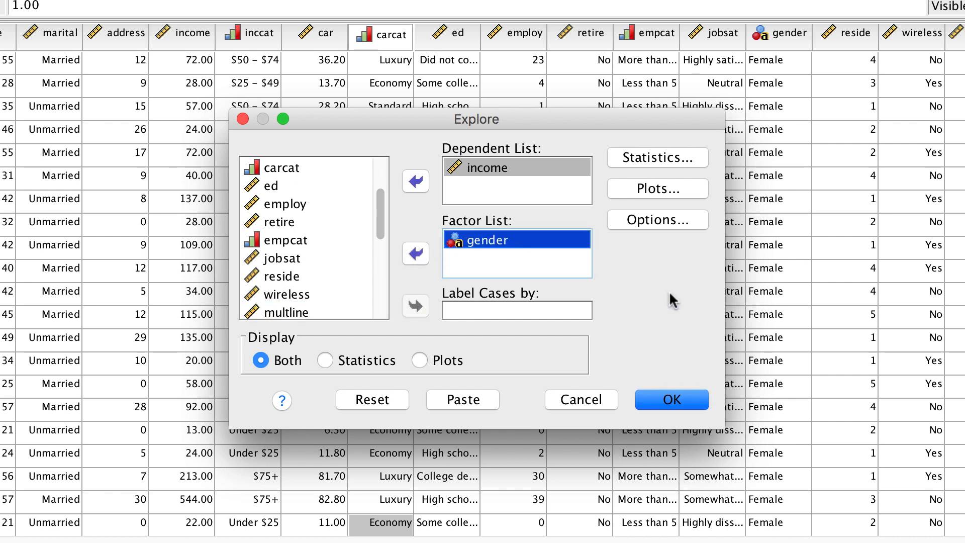
mouse_move(675, 431)
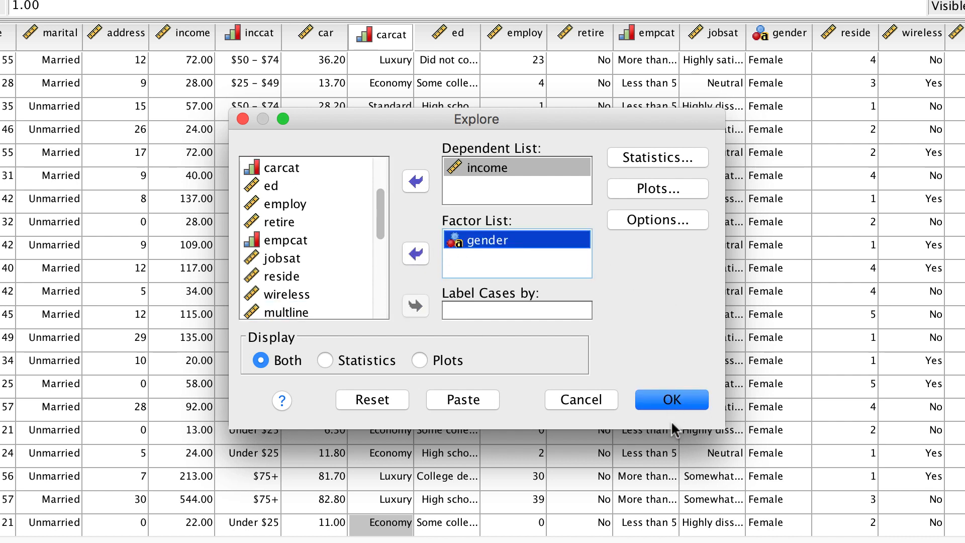
click(671, 400)
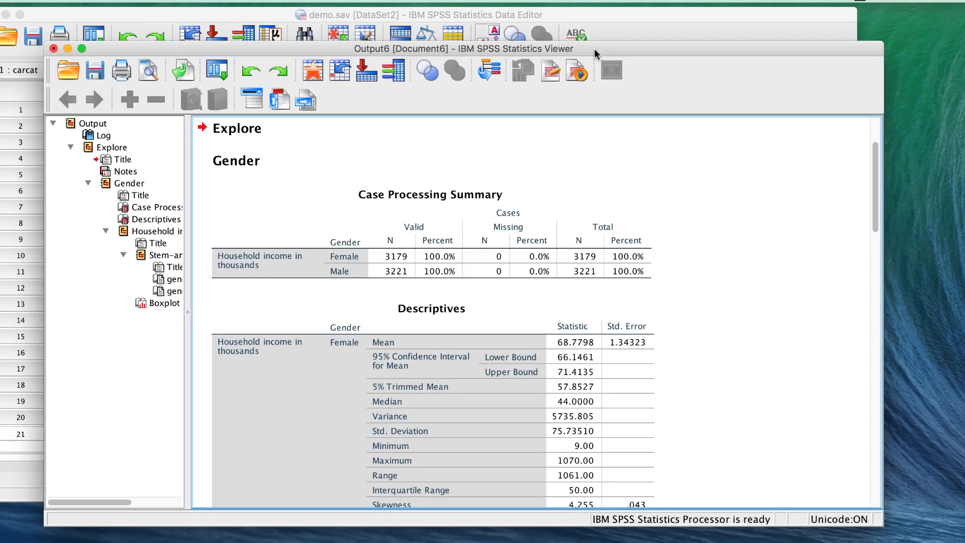
- Scroll through the Explore output down to the stem-and-leaf plots by gender
scroll(down, 3)
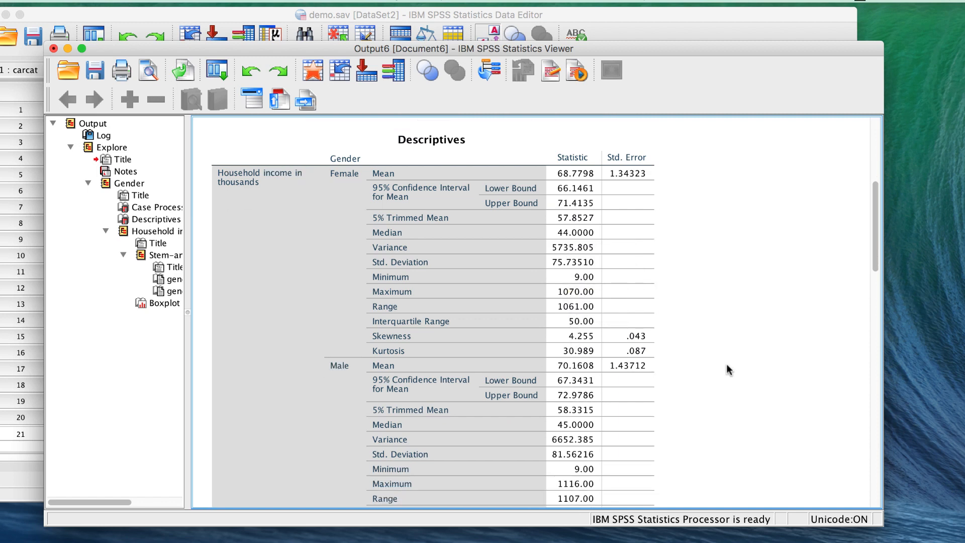
mouse_move(731, 371)
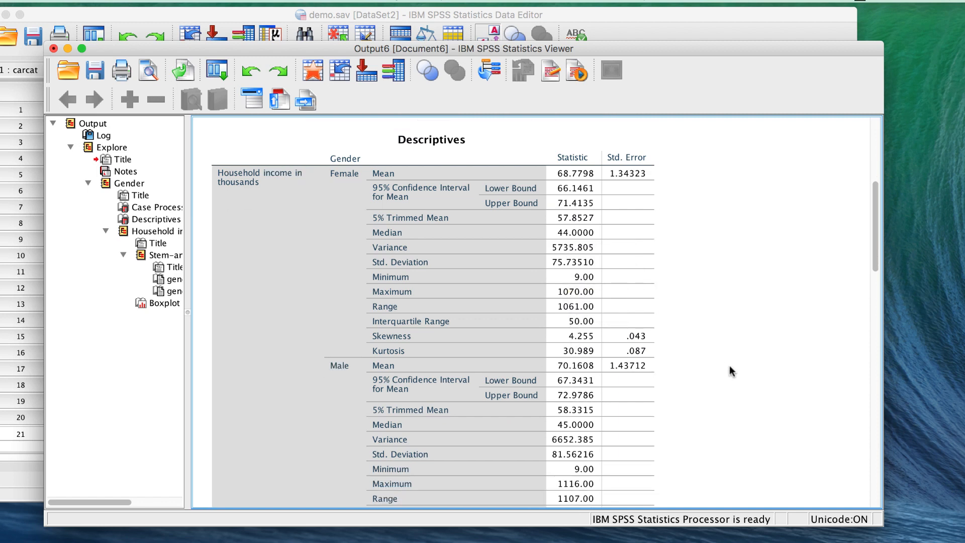
scroll(down, 3)
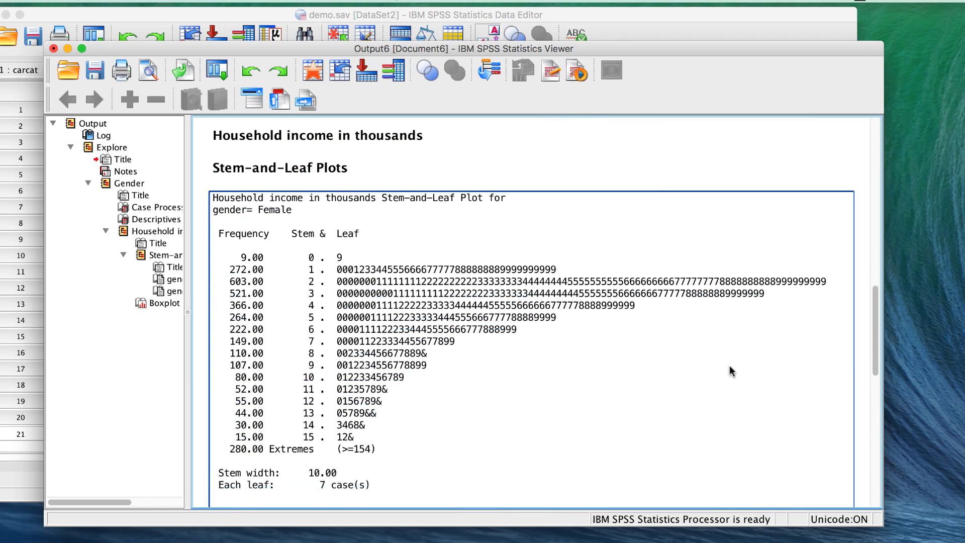
scroll(down, 3)
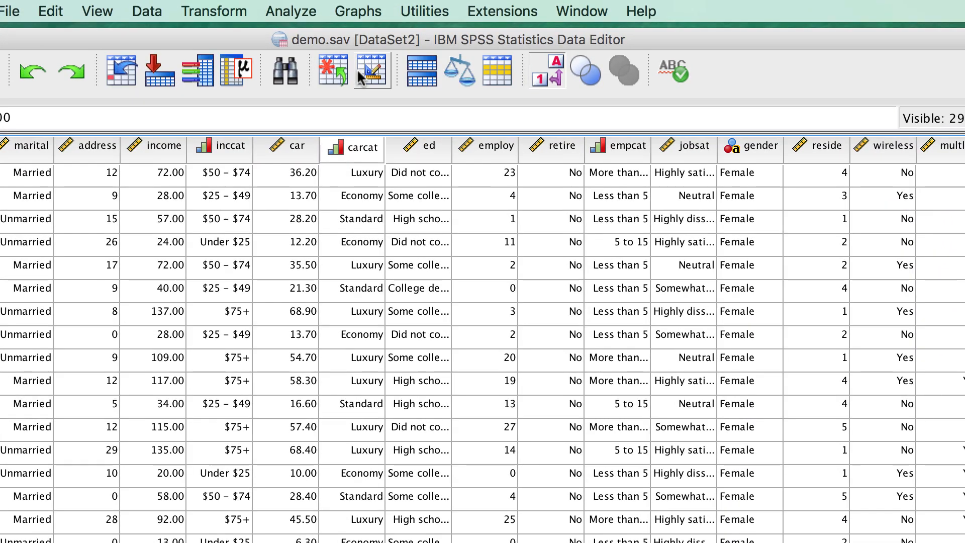
- Fill the Means dialog with income as dependent and gender as independent variable
click(290, 11)
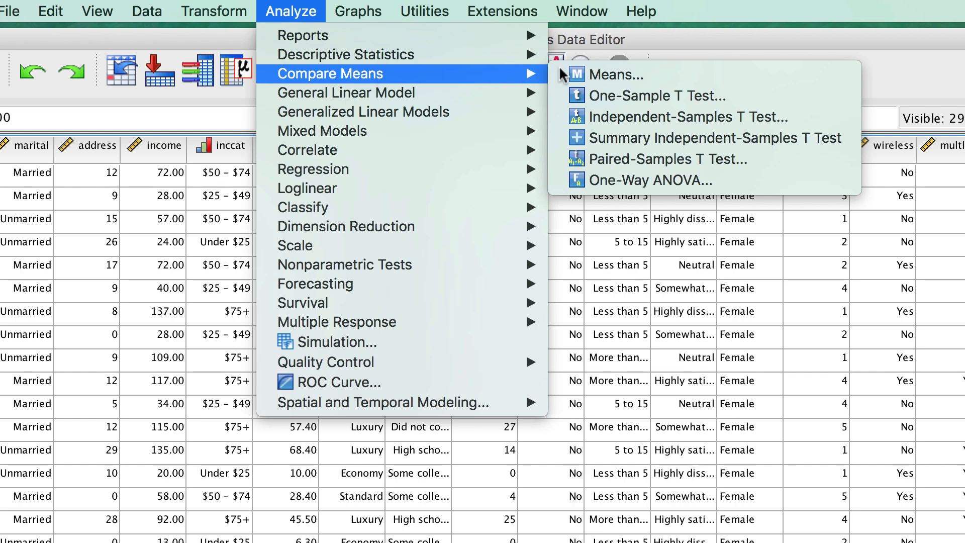
click(616, 74)
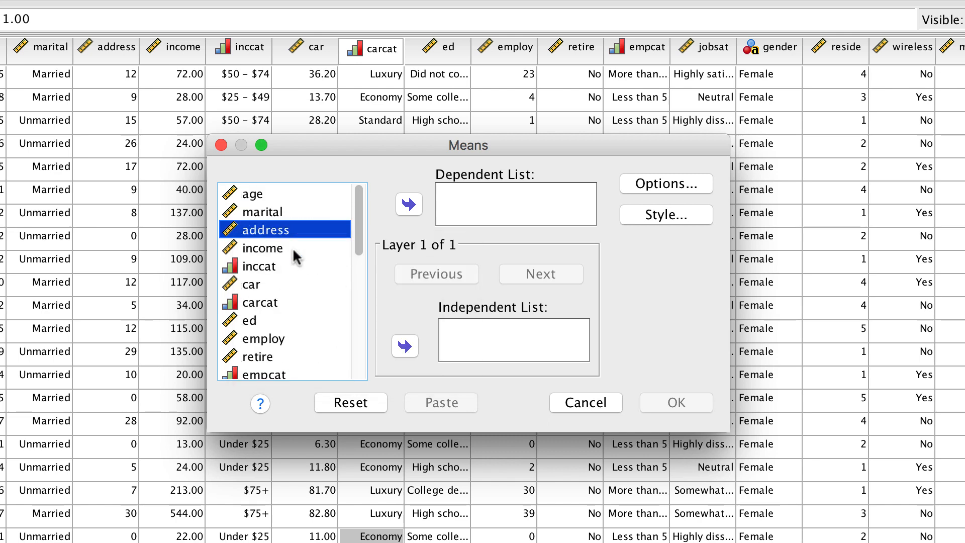
click(408, 204)
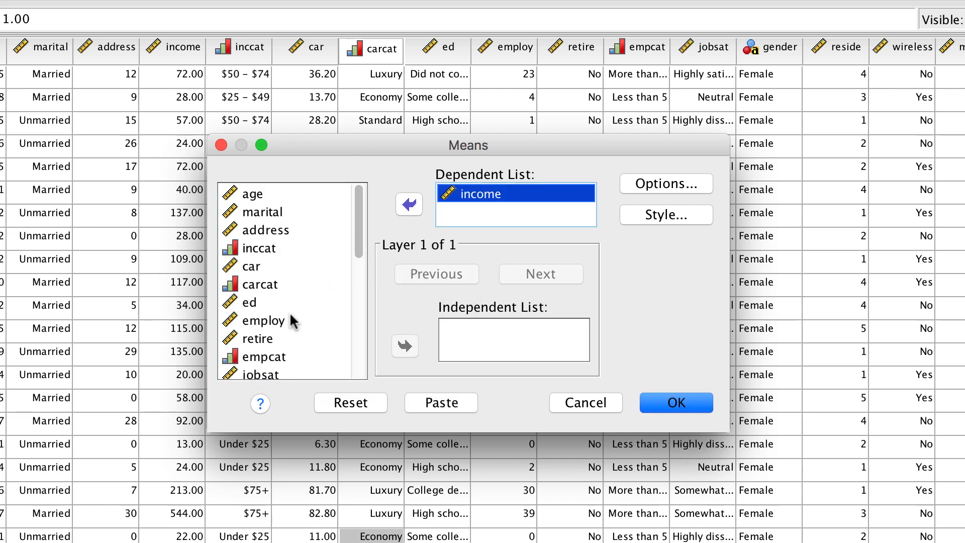
click(266, 337)
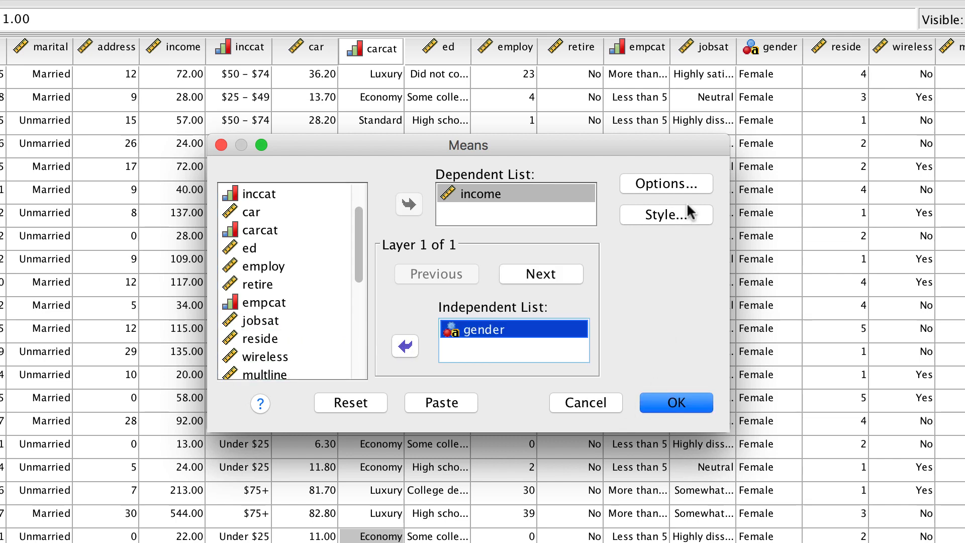
- In Means Options add Median to cell statistics and check 'Anova table and eta'
click(666, 184)
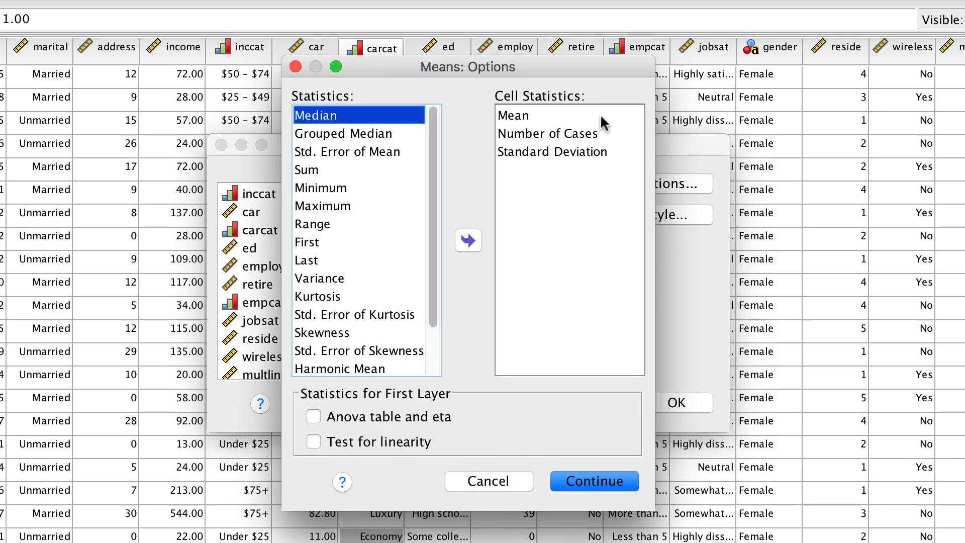
mouse_move(621, 110)
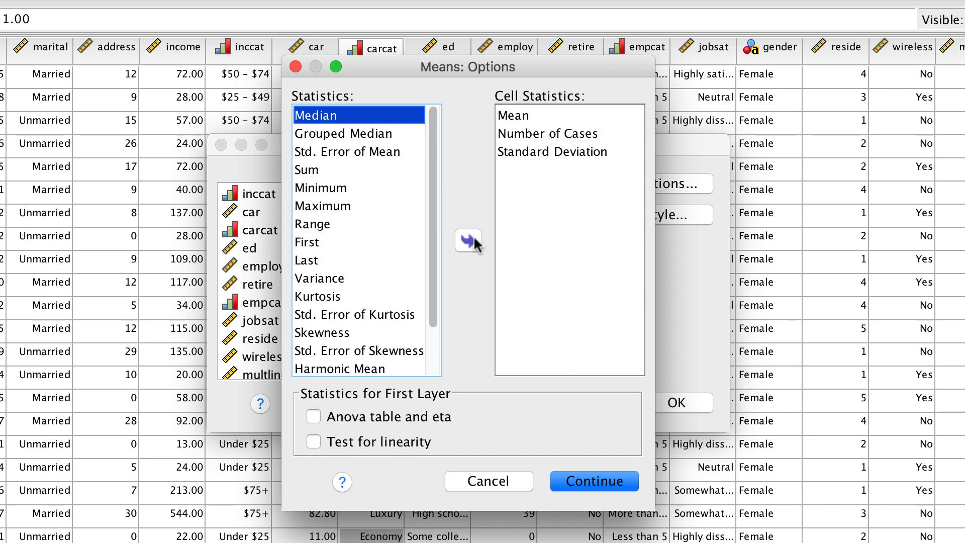
click(468, 241)
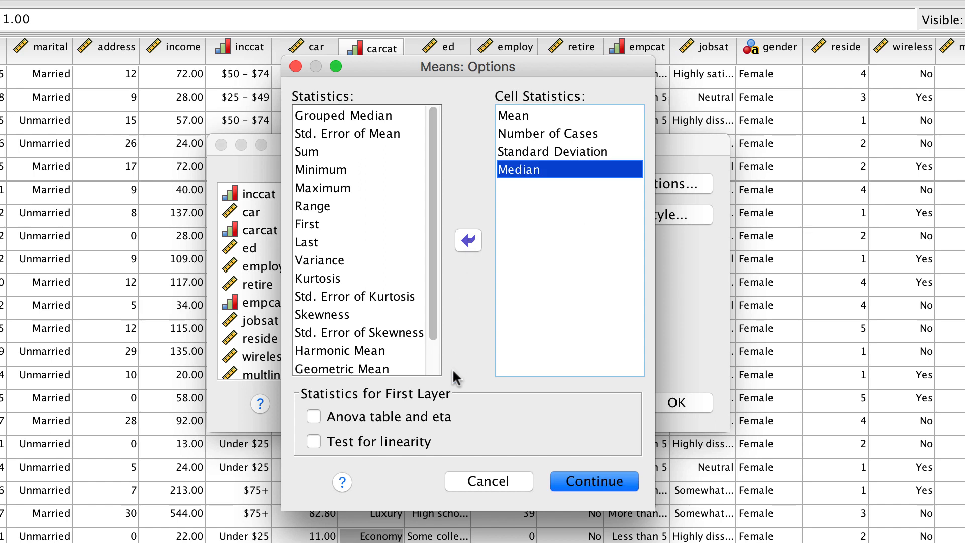
mouse_move(427, 422)
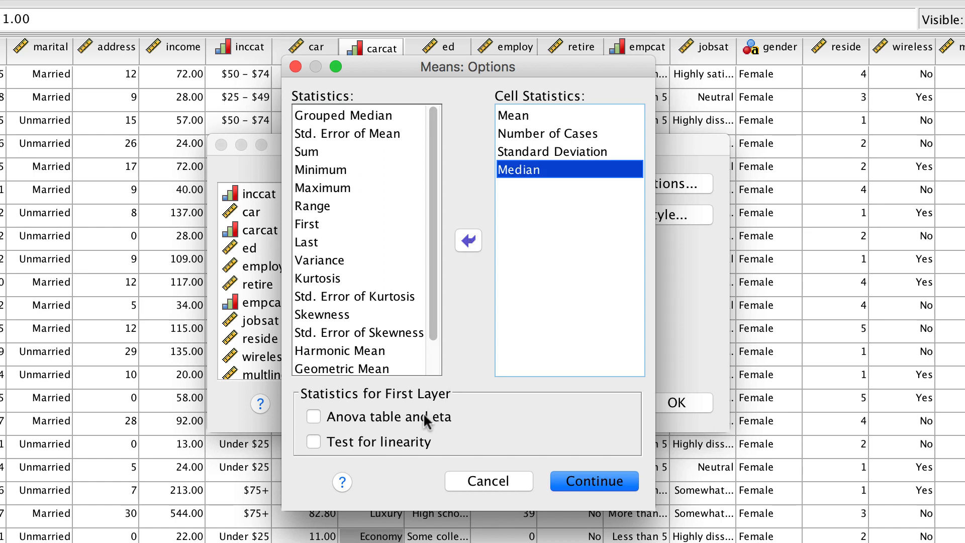
click(313, 416)
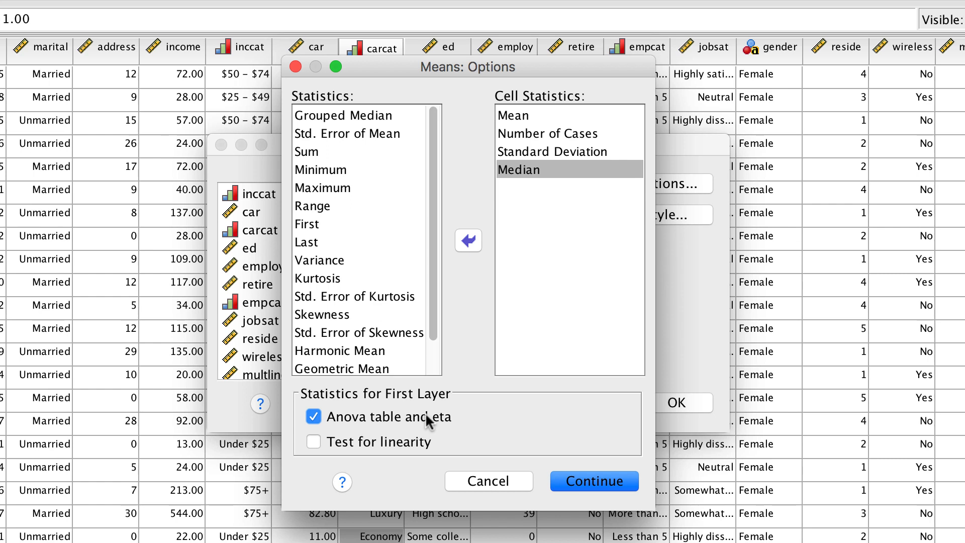
mouse_move(579, 425)
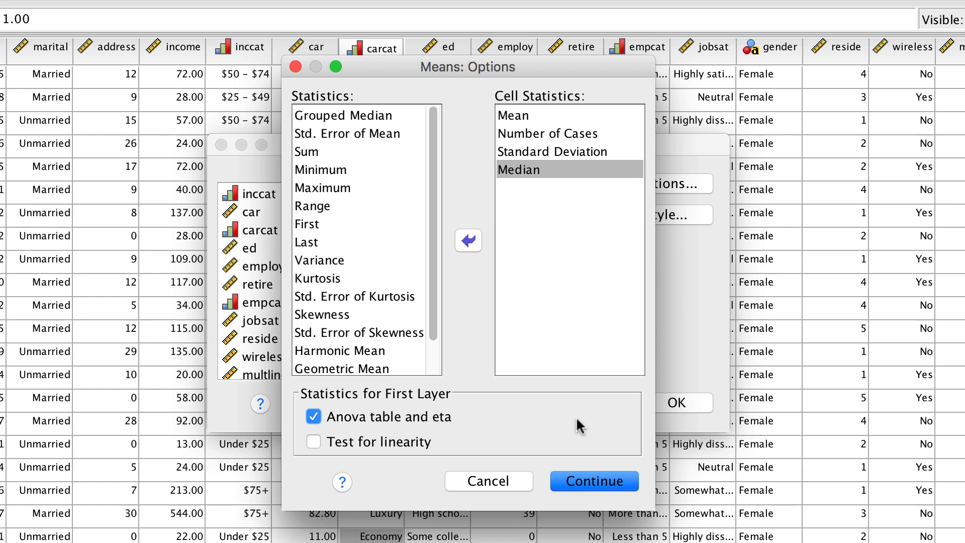
click(593, 481)
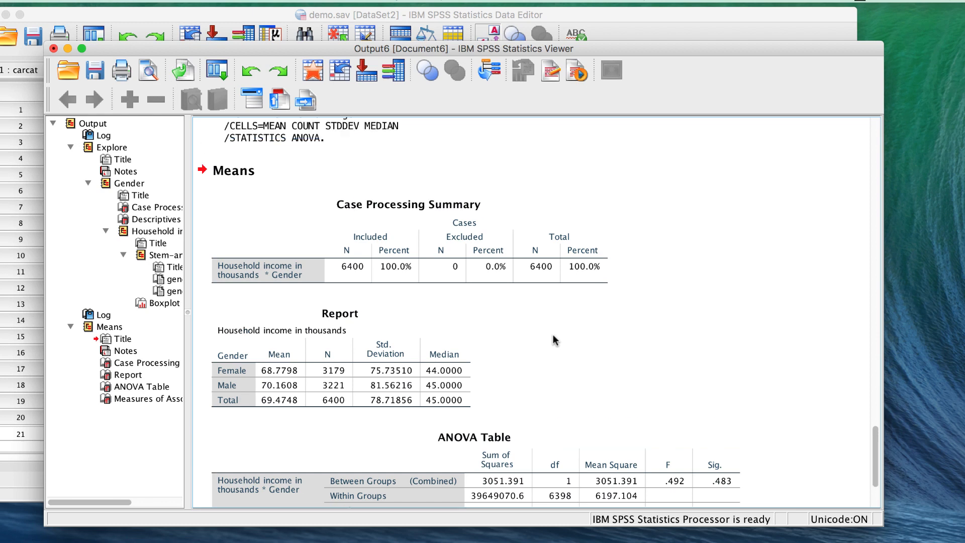
- Review the income-by-gender report and ANOVA table in the Output Viewer
scroll(down, 3)
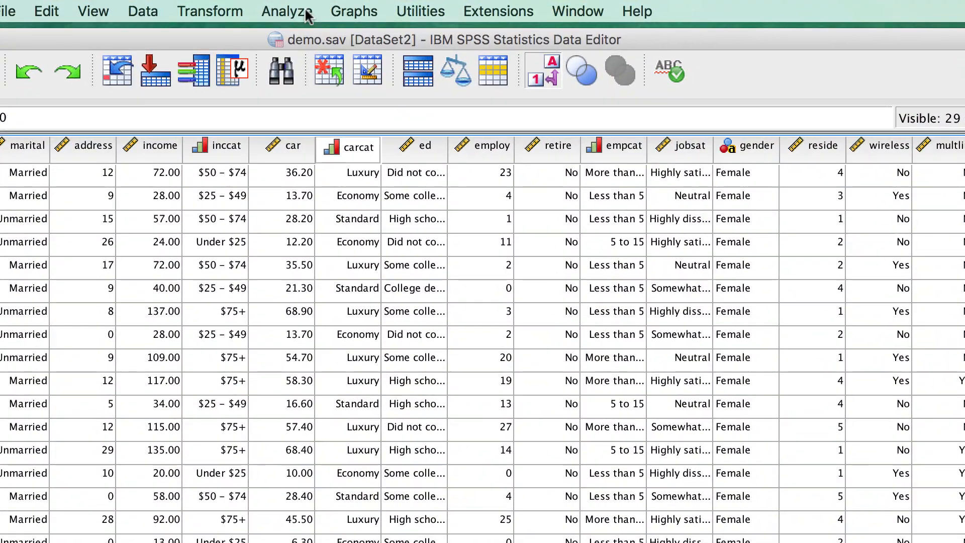
- Reach the Independent-Samples T Test dialog with variables listed by short names
click(286, 11)
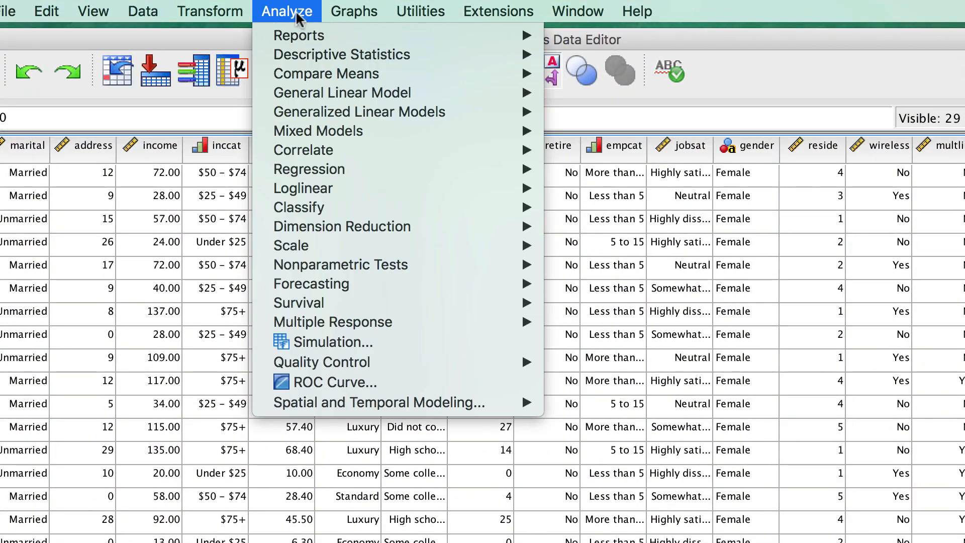
mouse_move(326, 73)
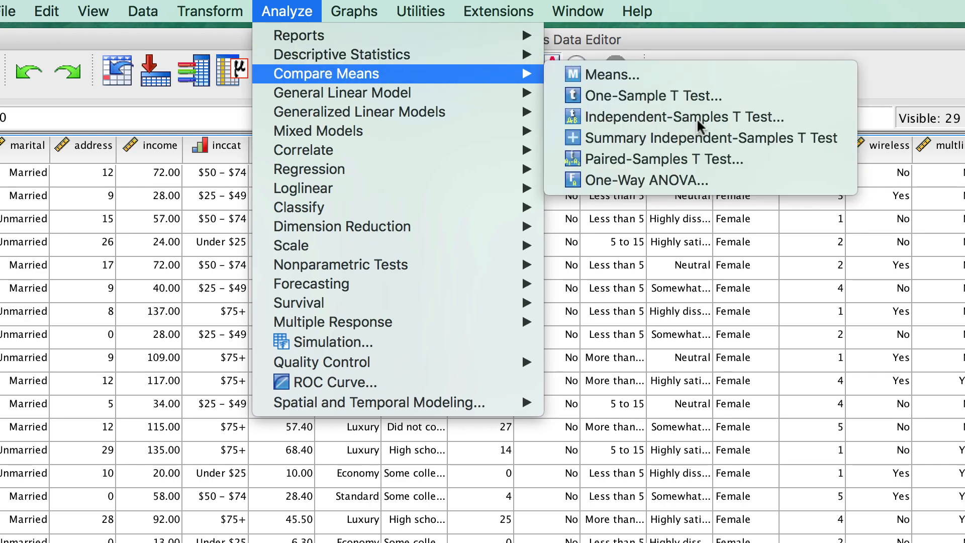
click(683, 117)
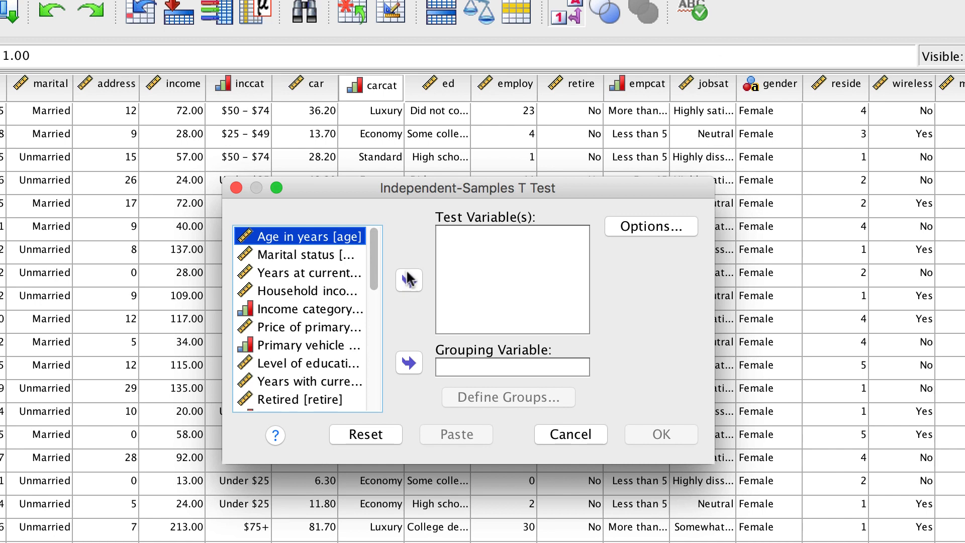
right_click(306, 308)
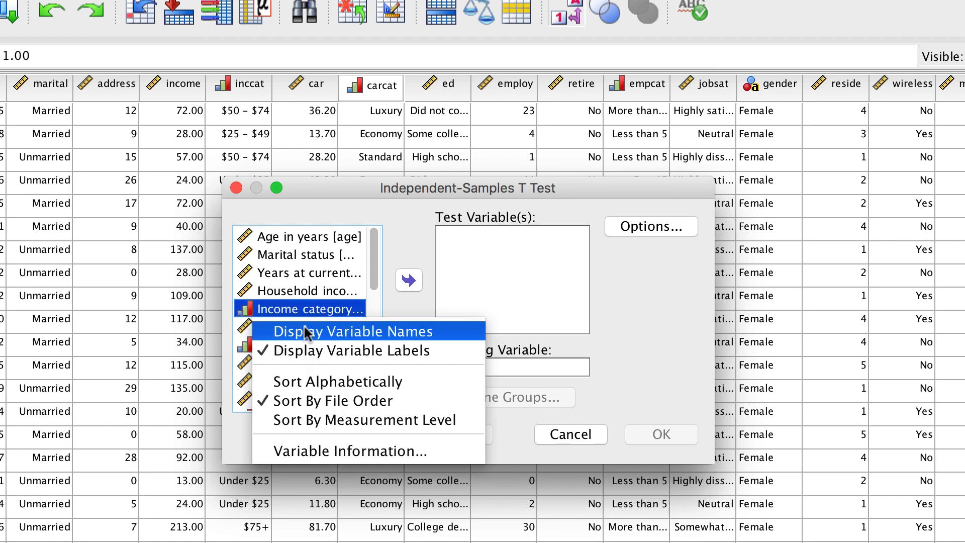
click(352, 330)
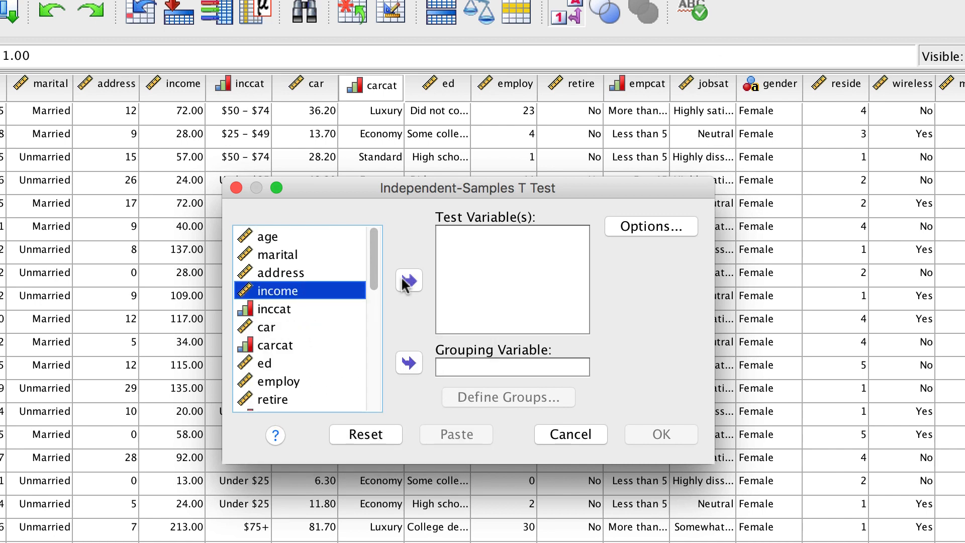
- Make income the test variable and gender the grouping variable
click(407, 280)
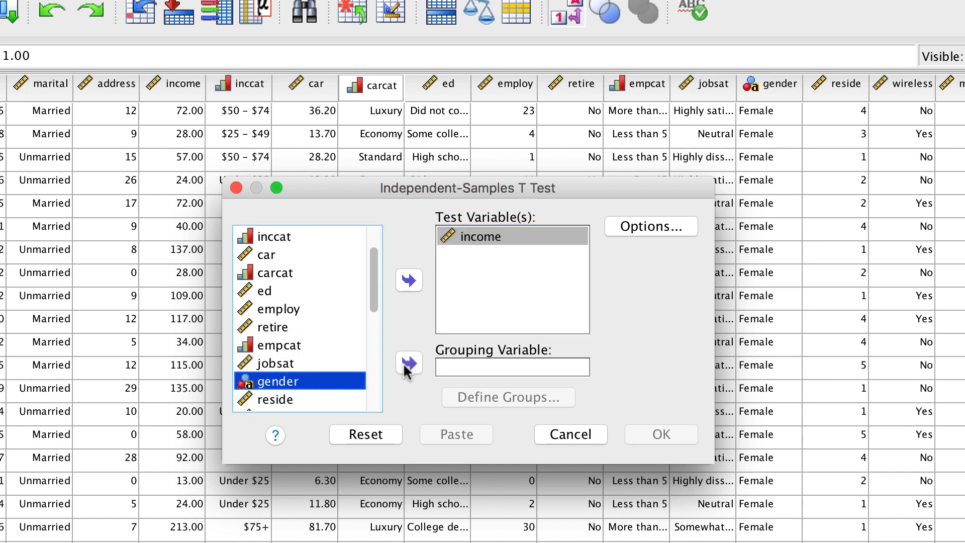
click(408, 363)
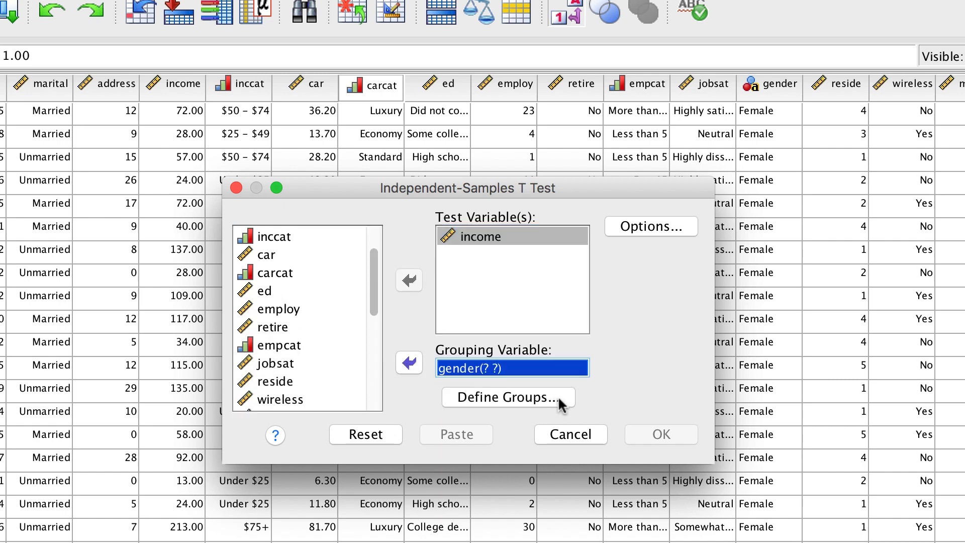
- Define gender Group 1 as m and Group 2 as f, then run the t test on household income
click(507, 397)
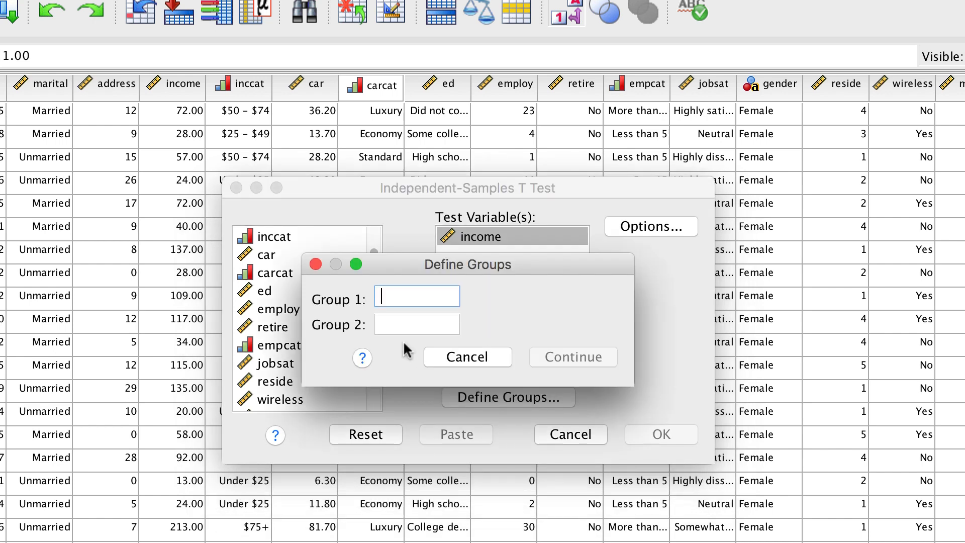
text(m)
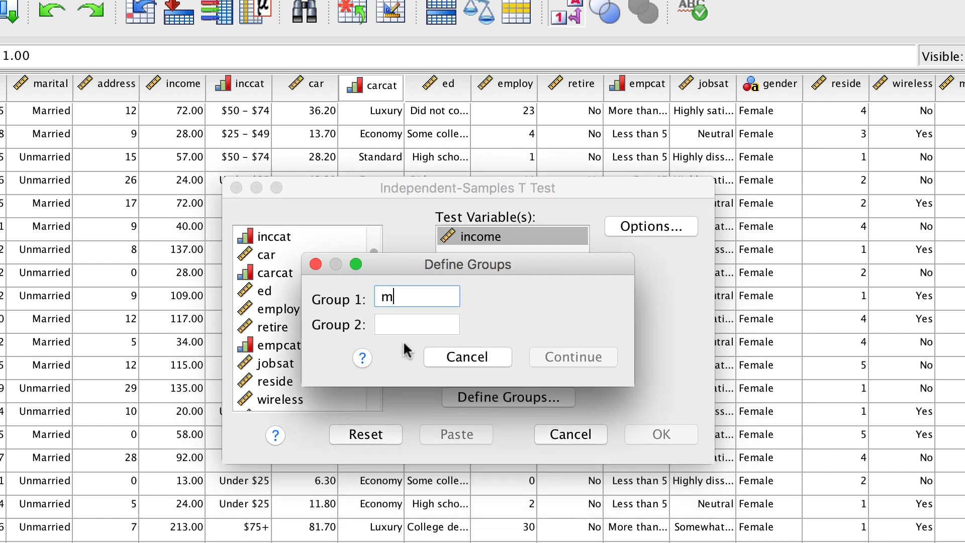
text(f)
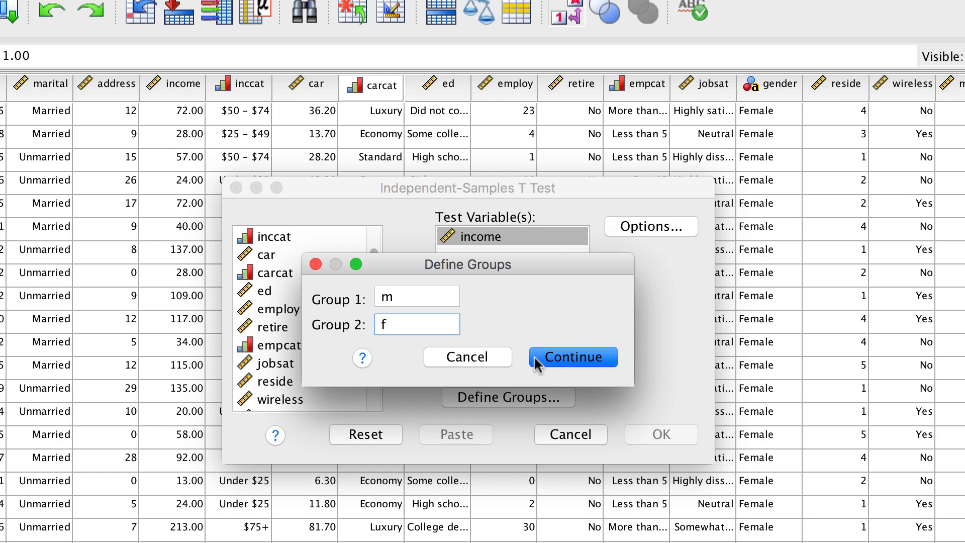
click(572, 356)
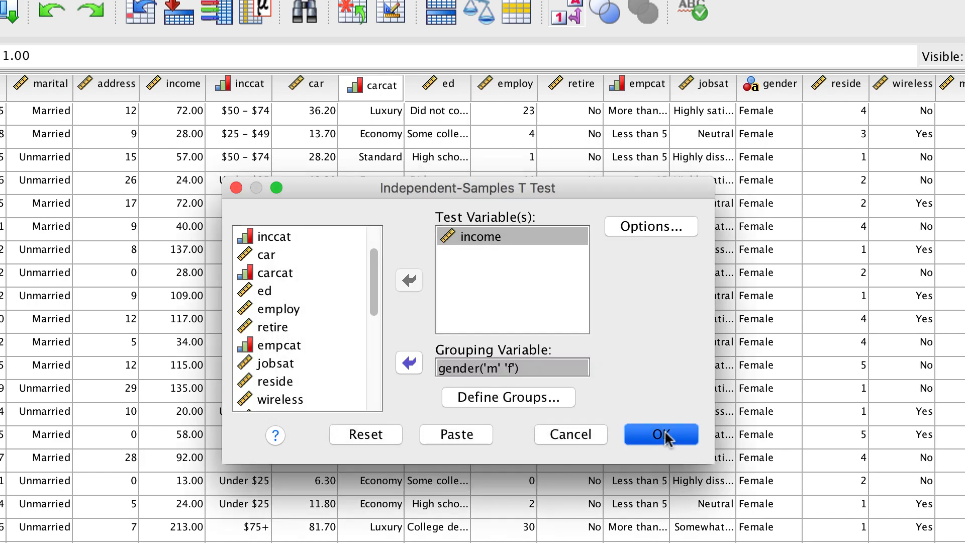
click(660, 434)
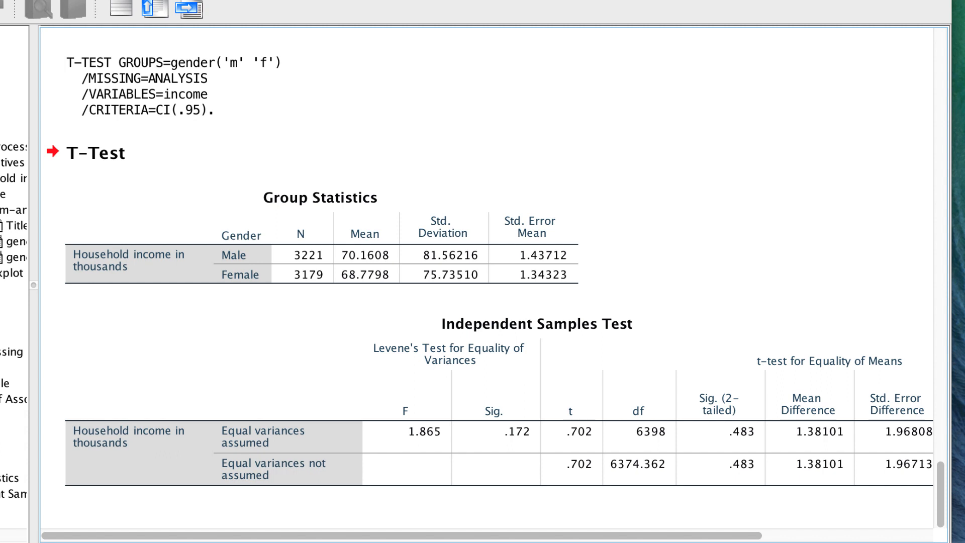
mouse_move(820, 174)
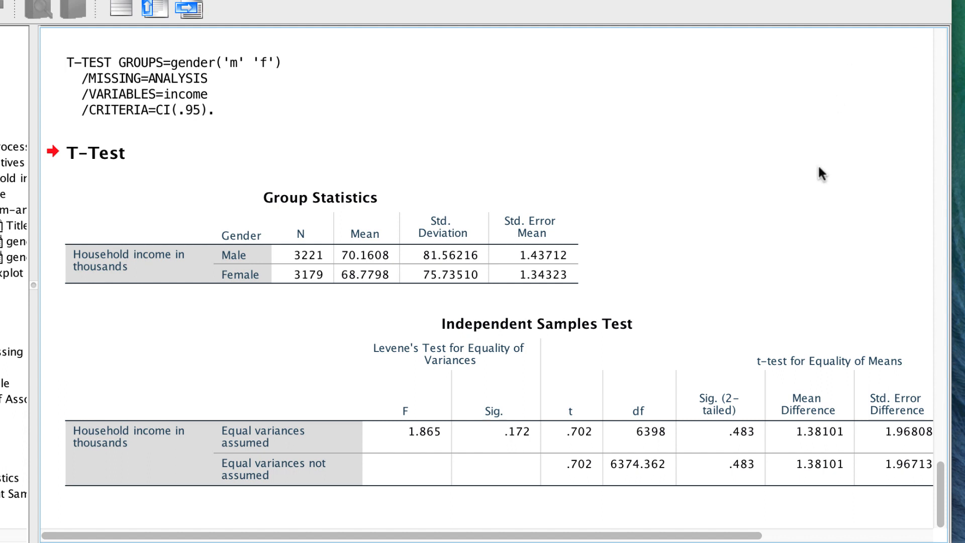
scroll(right, 3)
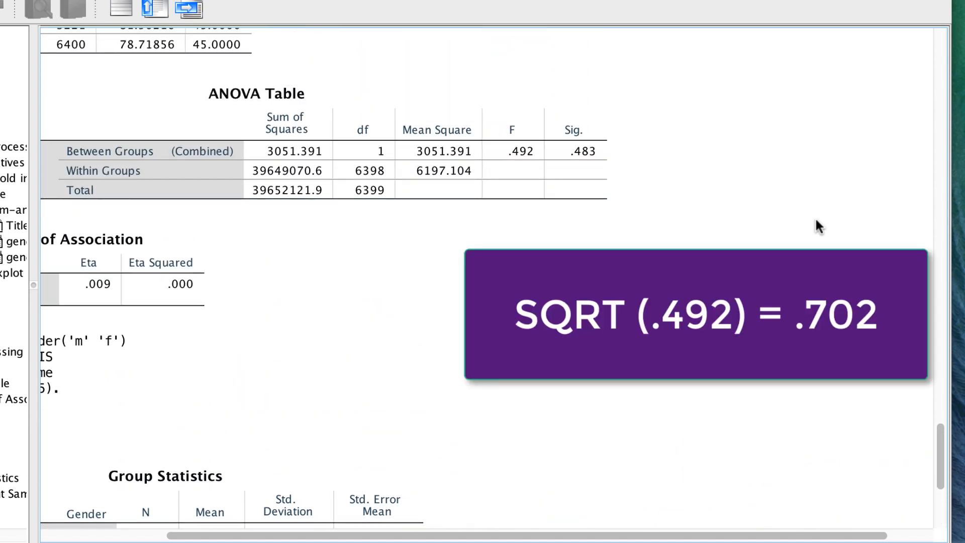
scroll(down, 3)
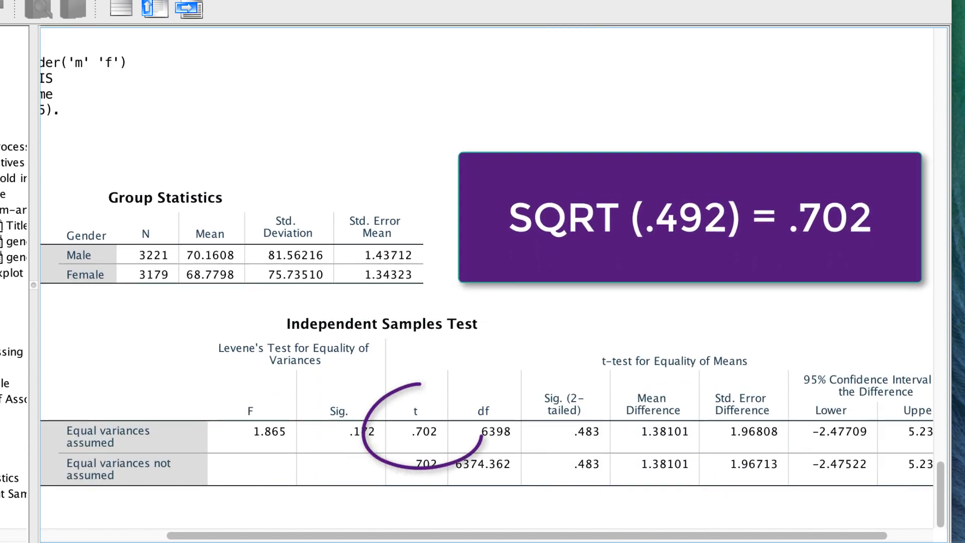